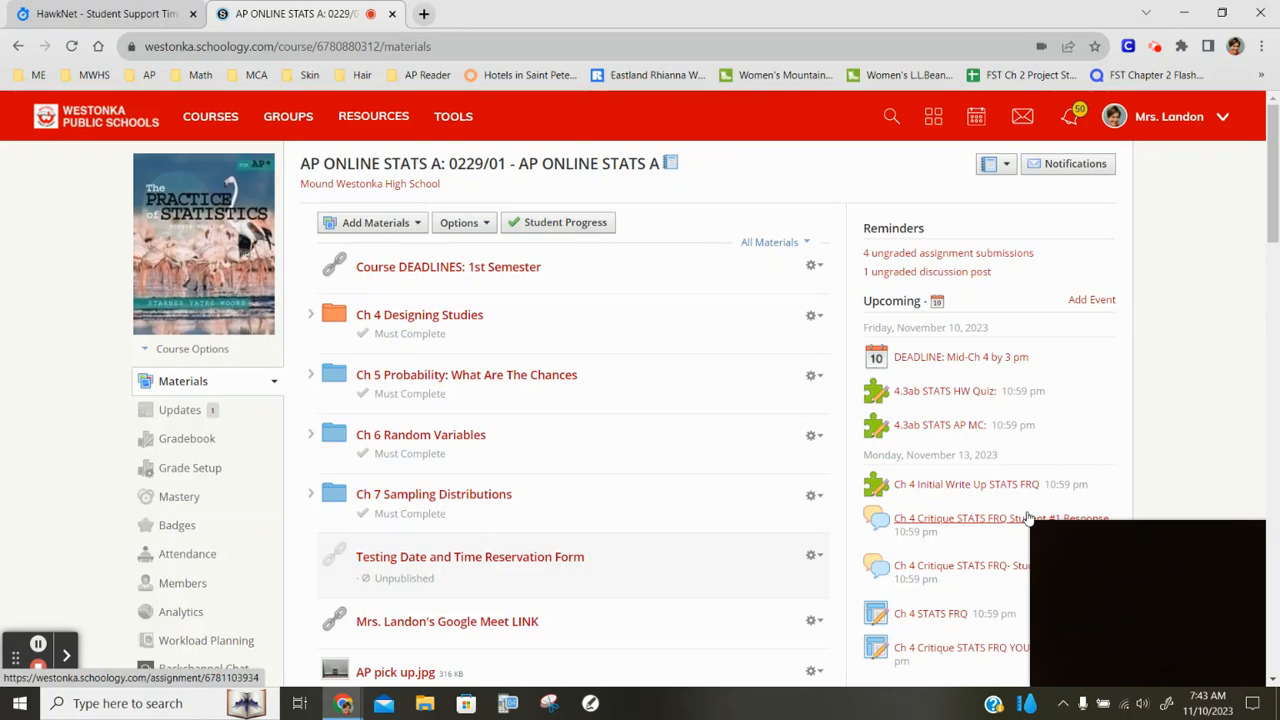
mouse_move(1012, 470)
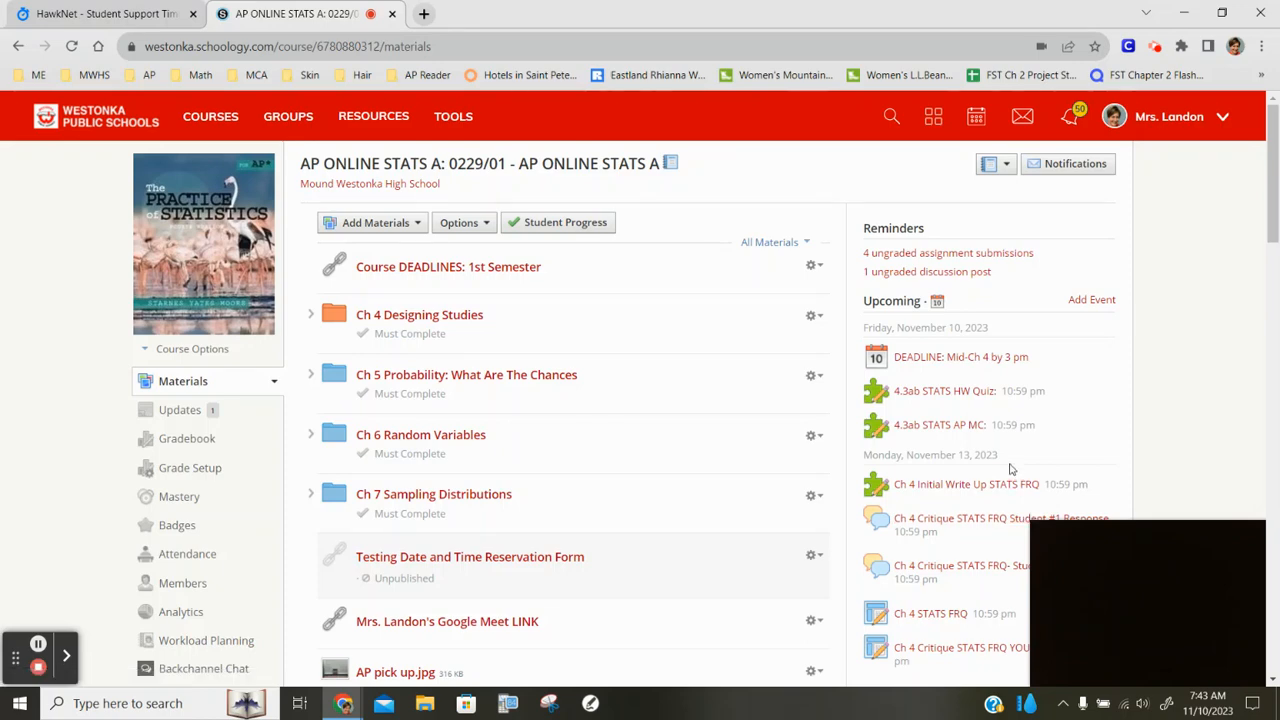